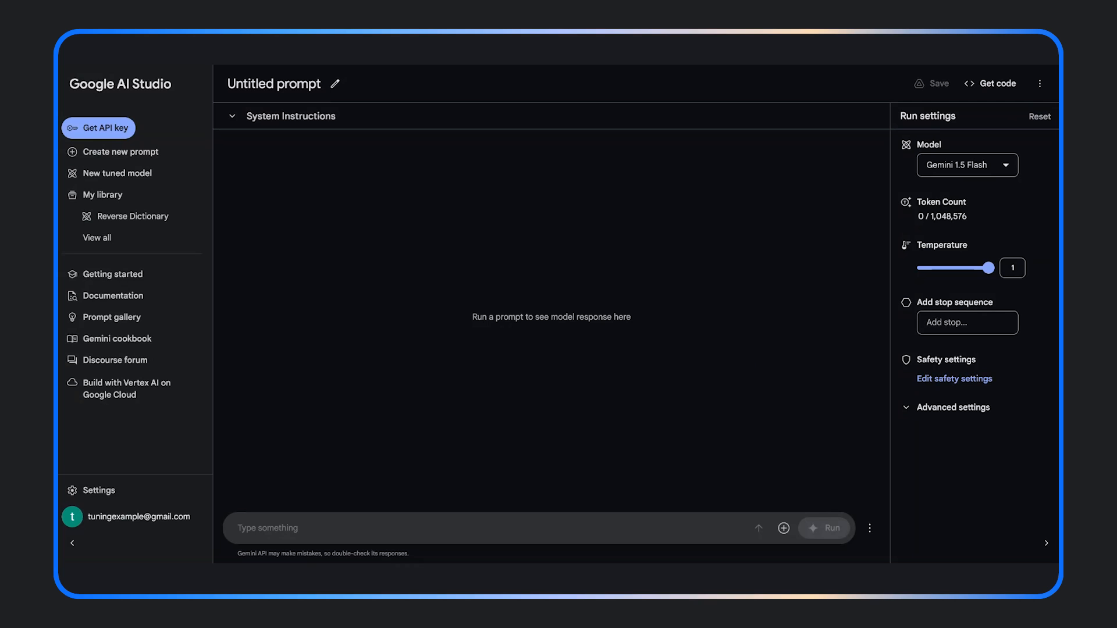
Start a new tuned model from the left sidebar.
left_click(117, 172)
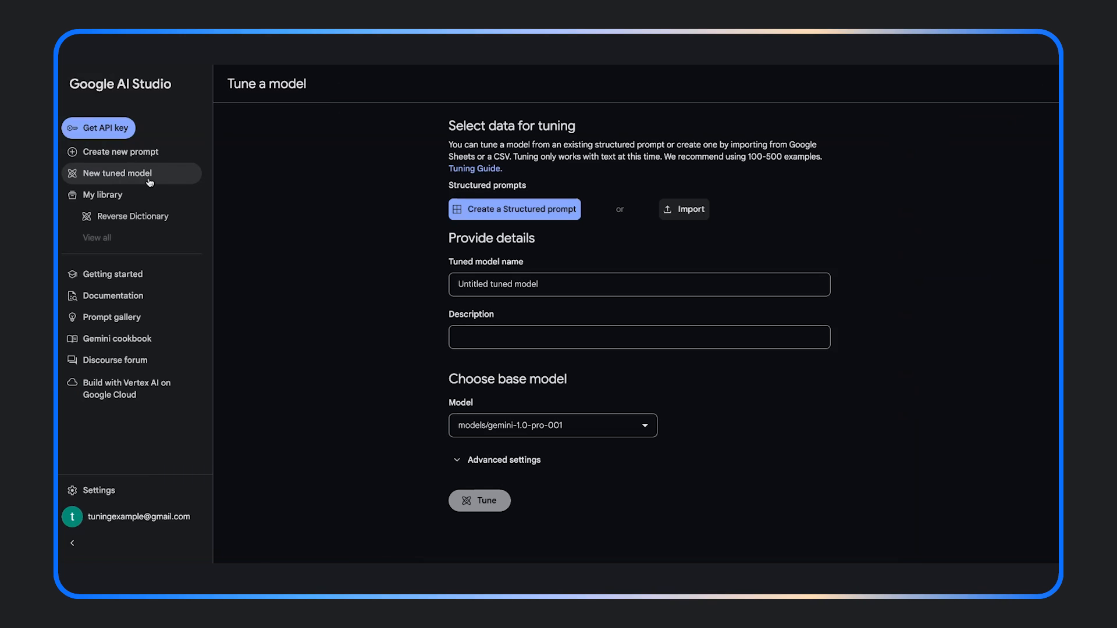
mouse_move(239, 207)
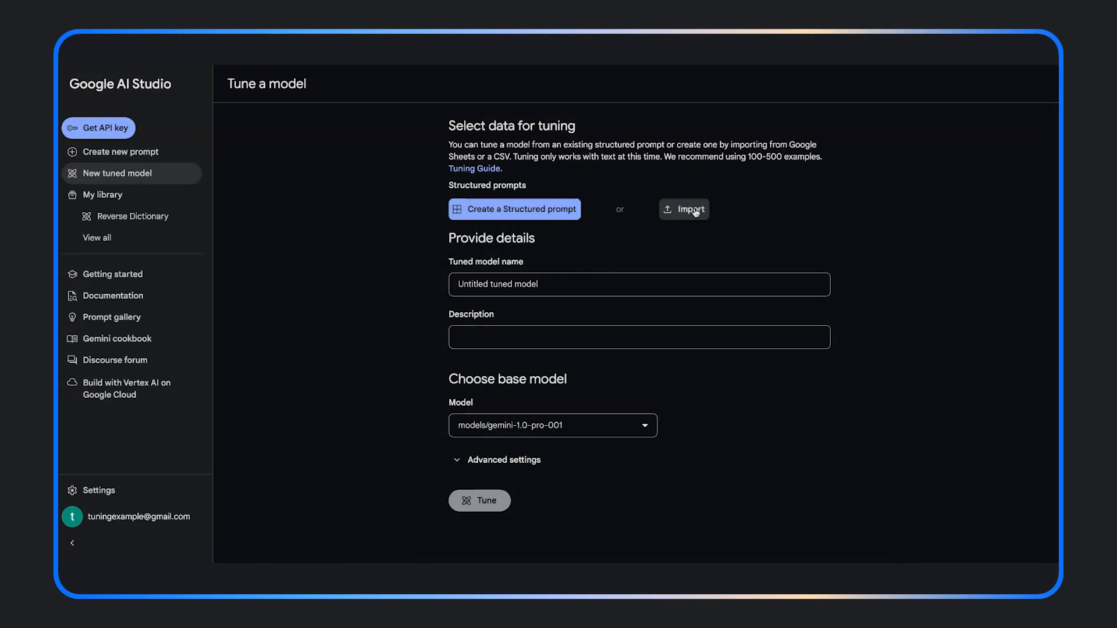
Import the recent Reverse Dictionary Google Sheet as tuning data with 100 examples.
left_click(683, 208)
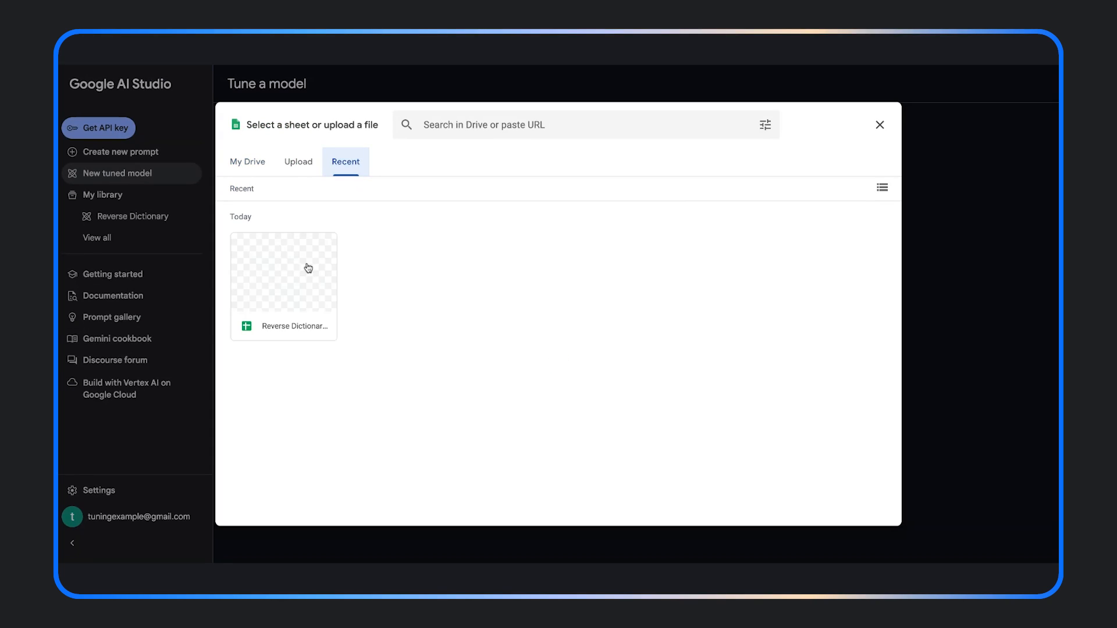
left_click(283, 286)
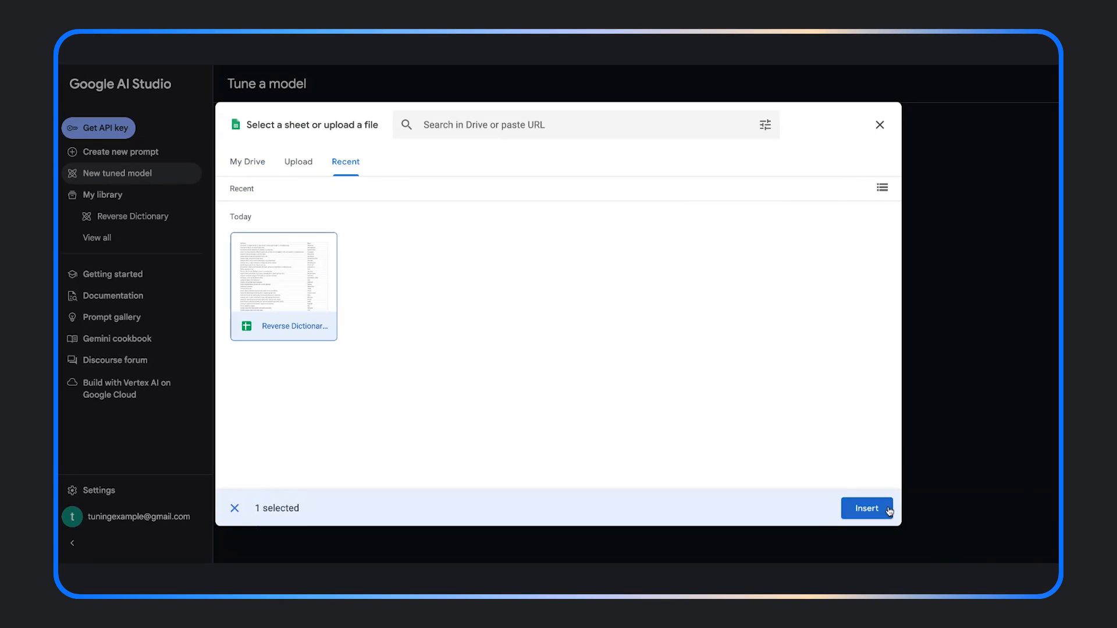
left_click(865, 509)
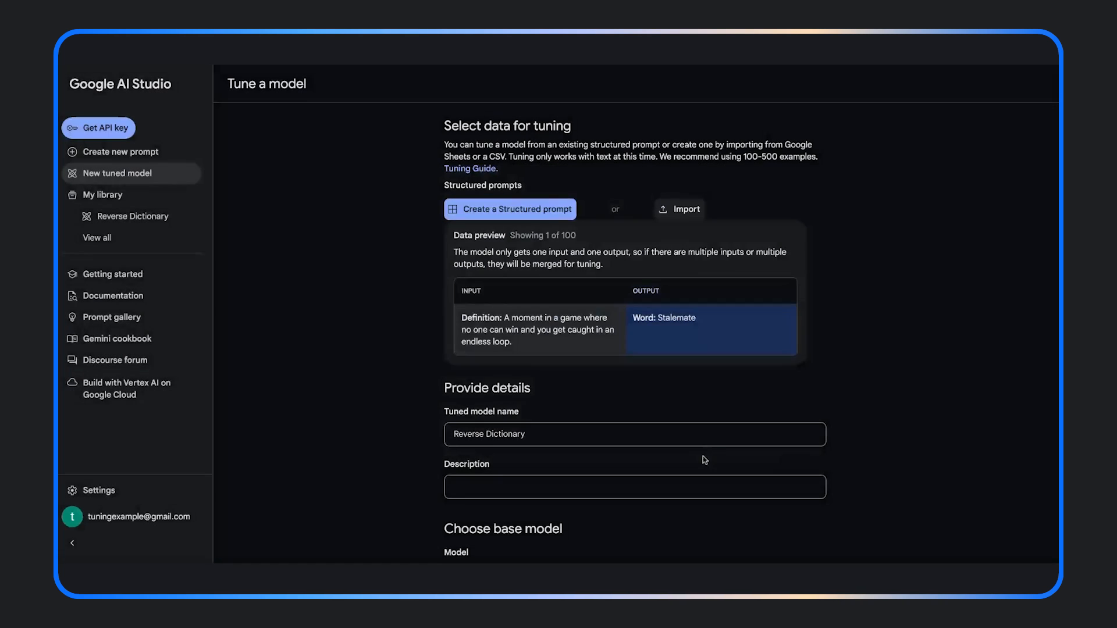
Describe the model as "It's a reverse dictionary" and expand the advanced tuning settings.
scroll("down", 3)
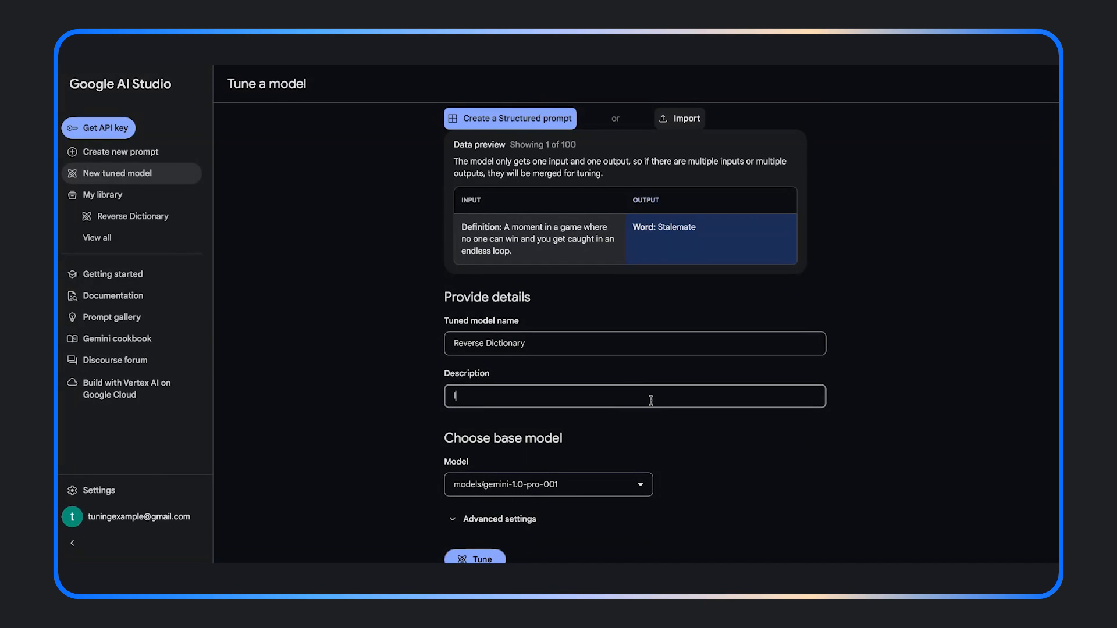
type("It's a reverse dictionary")
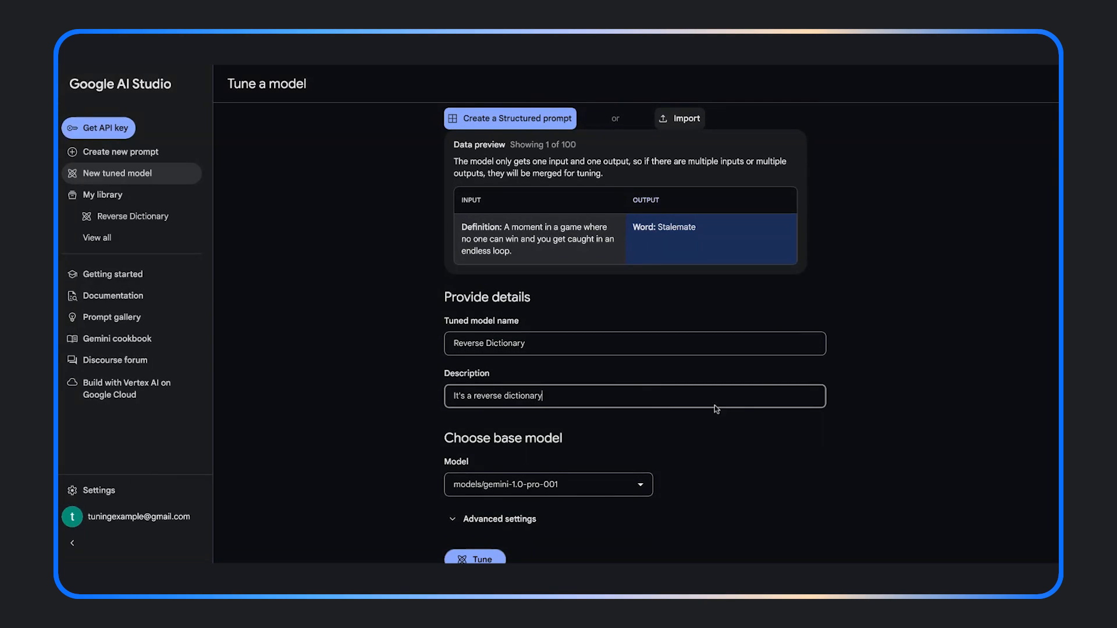
scroll("down", 3)
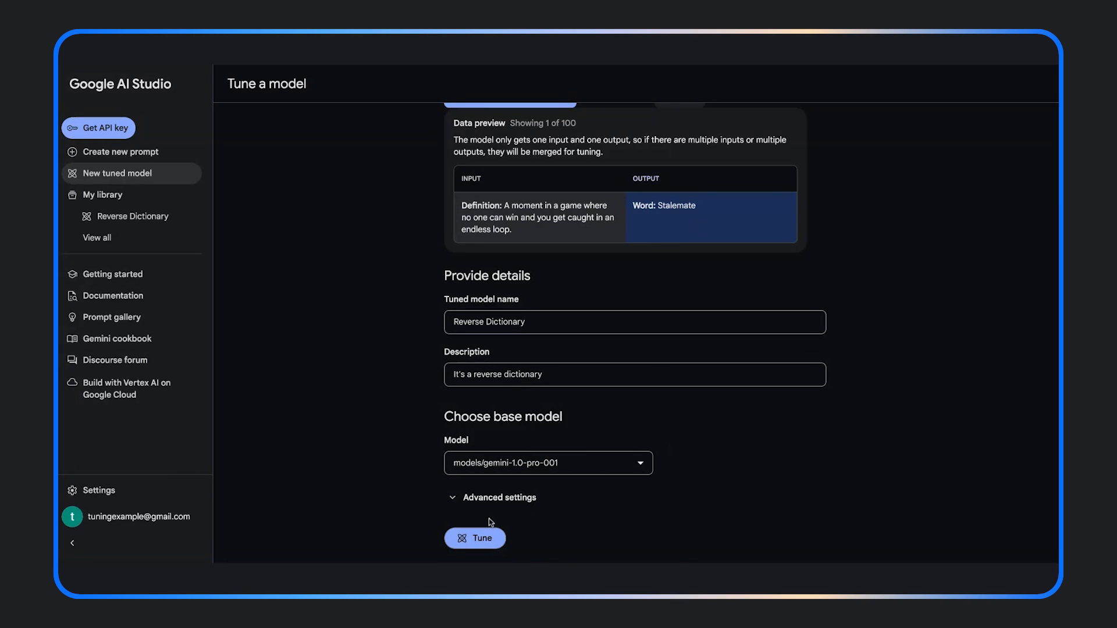
left_click(498, 497)
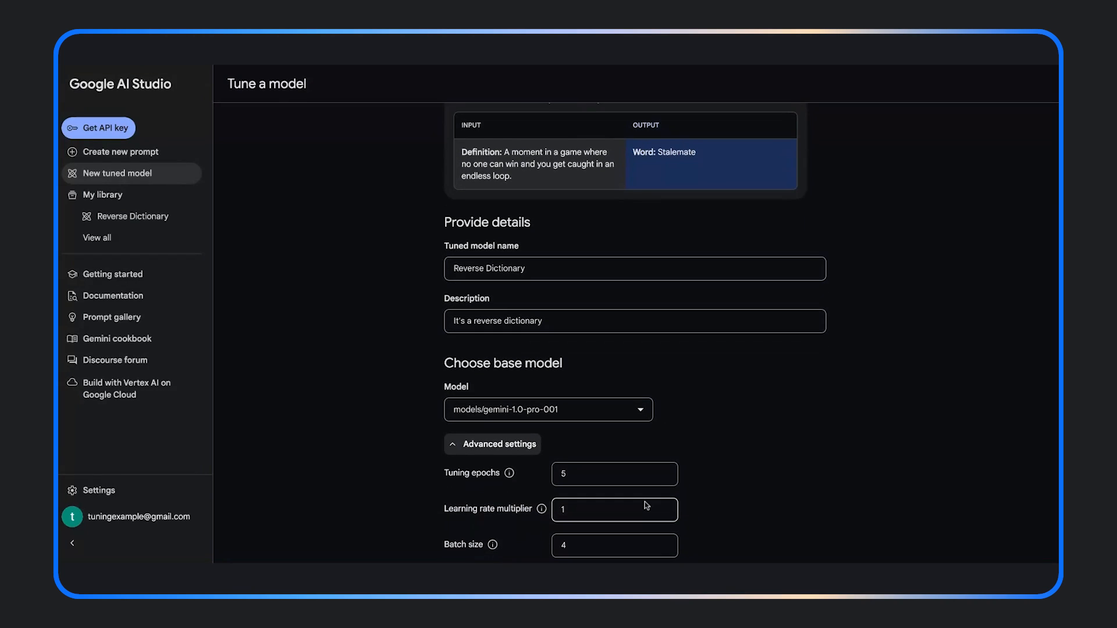
Start tuning so Reverse Dictionary appears in My library.
scroll("down", 3)
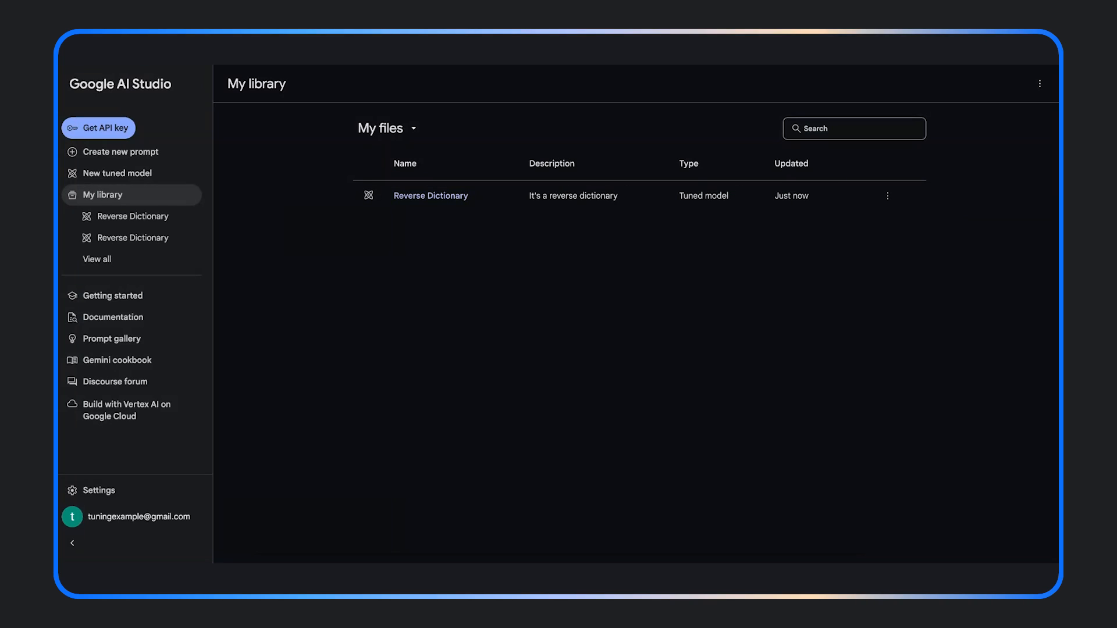
View the Reverse Dictionary results with training time and loss curve.
left_click(430, 196)
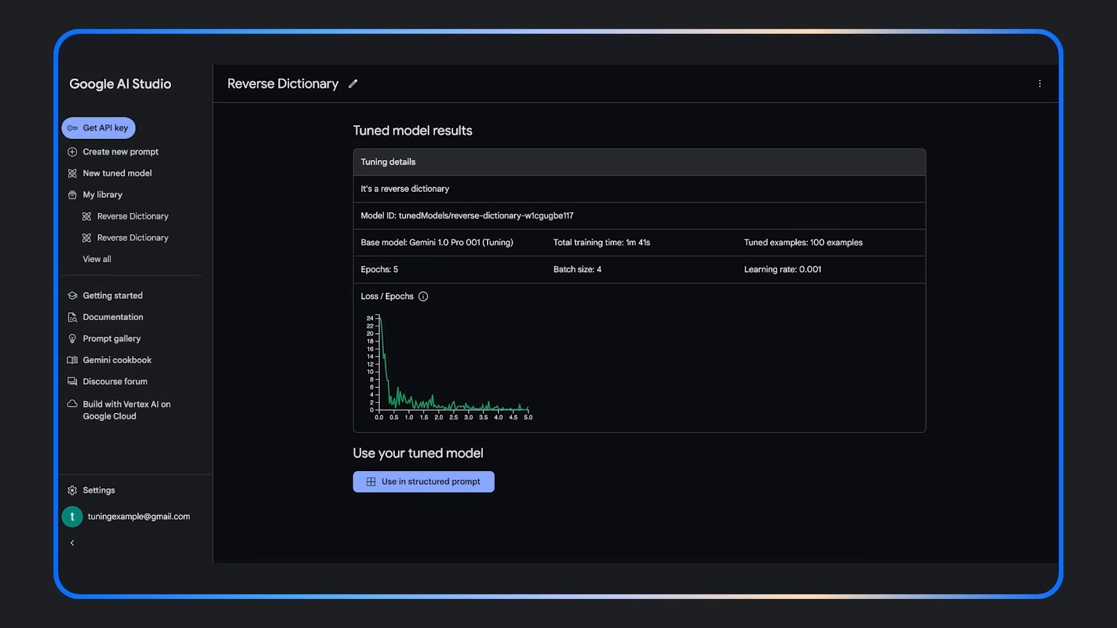
mouse_move(383, 370)
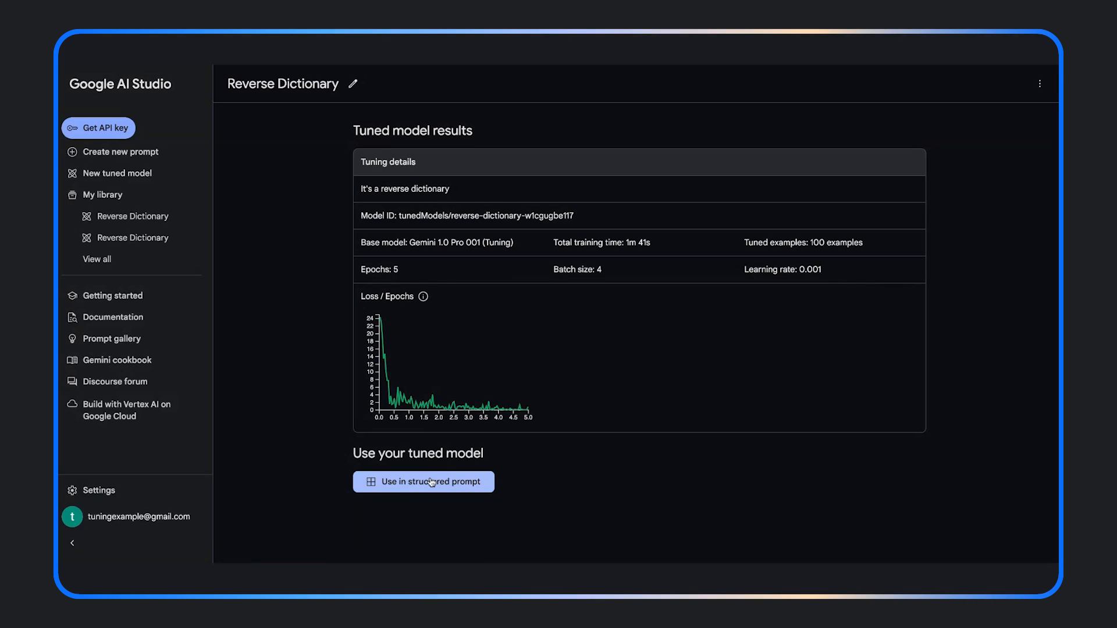
Run a structured prompt on the tuned model with a plant definition as test input.
left_click(423, 482)
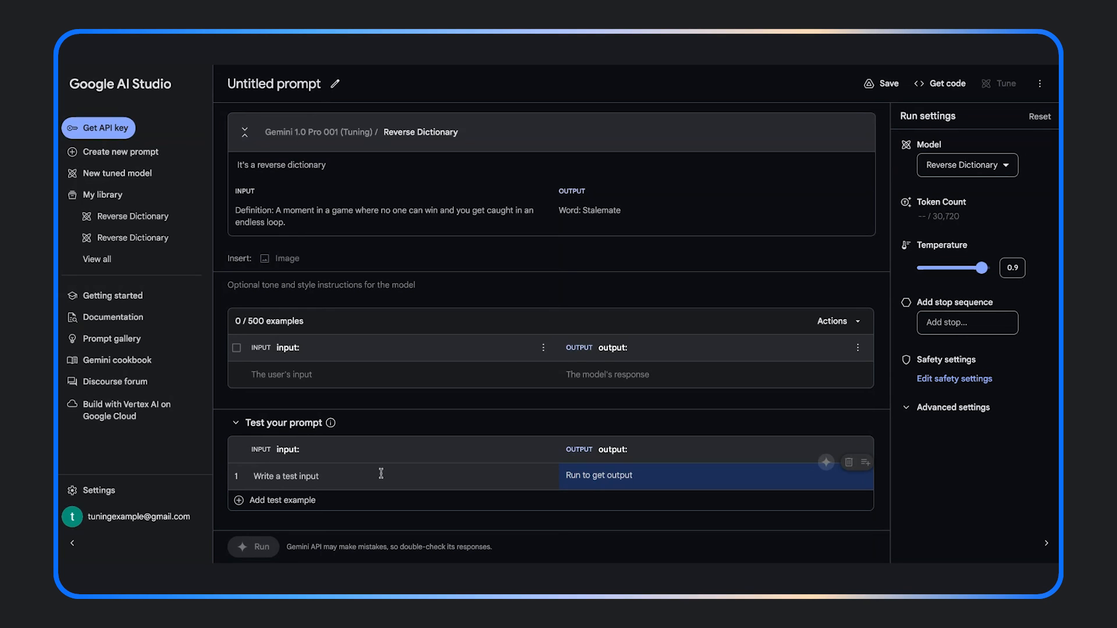
type("a living thing that grows in the earth and has a stem, leaves, and roots")
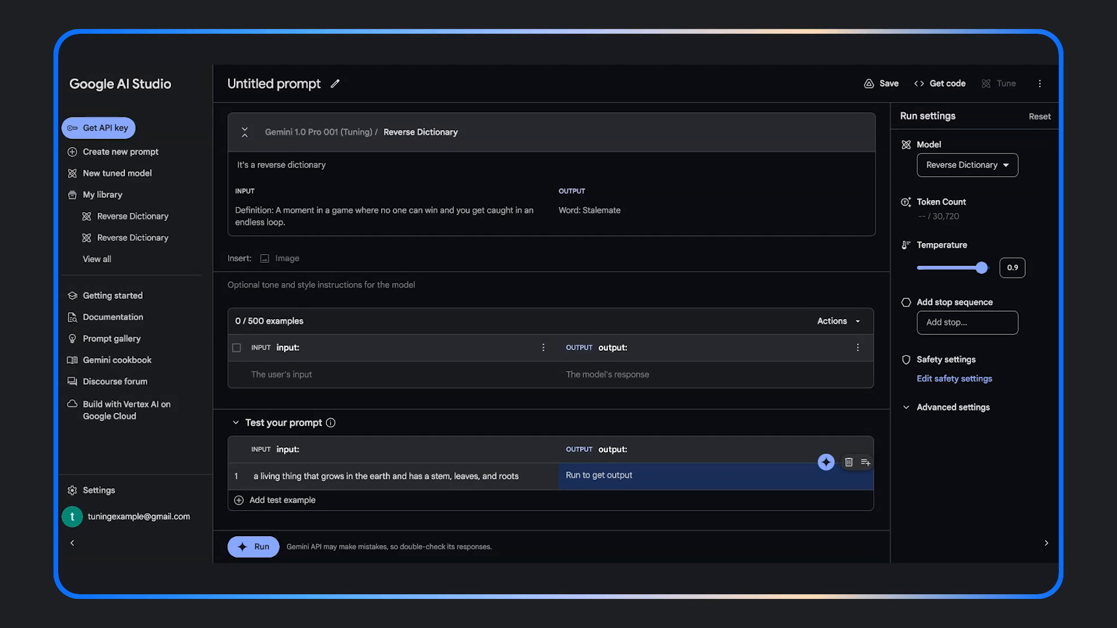
left_click(253, 547)
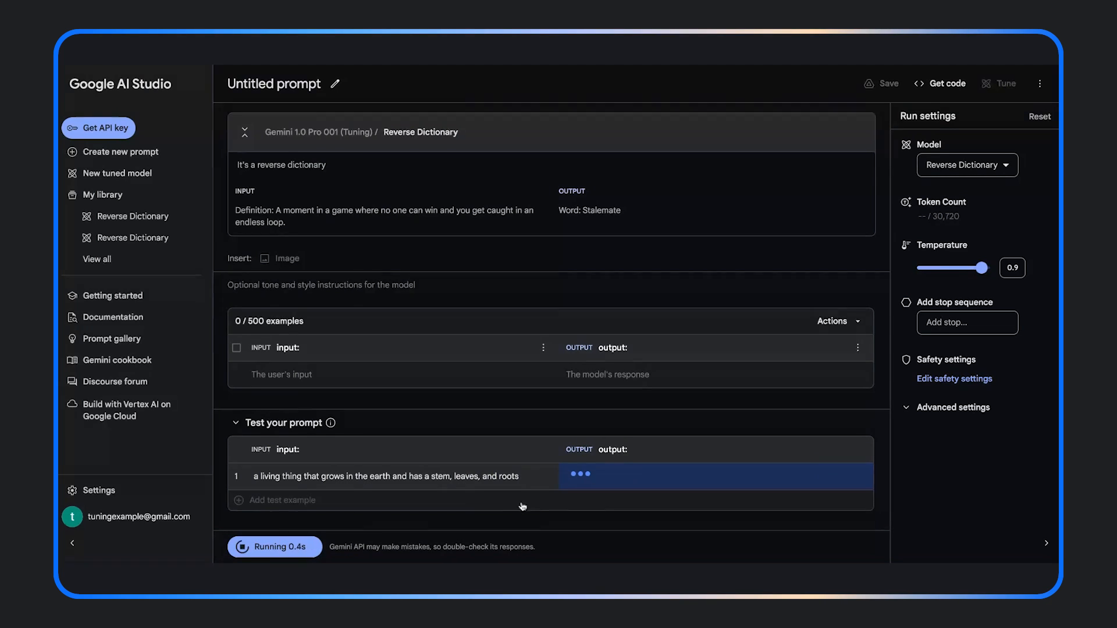